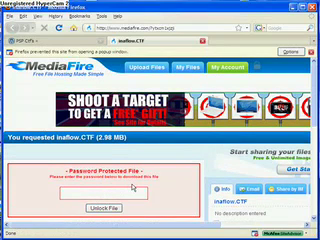
type("password")
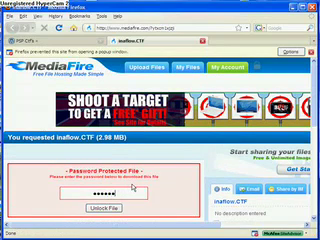